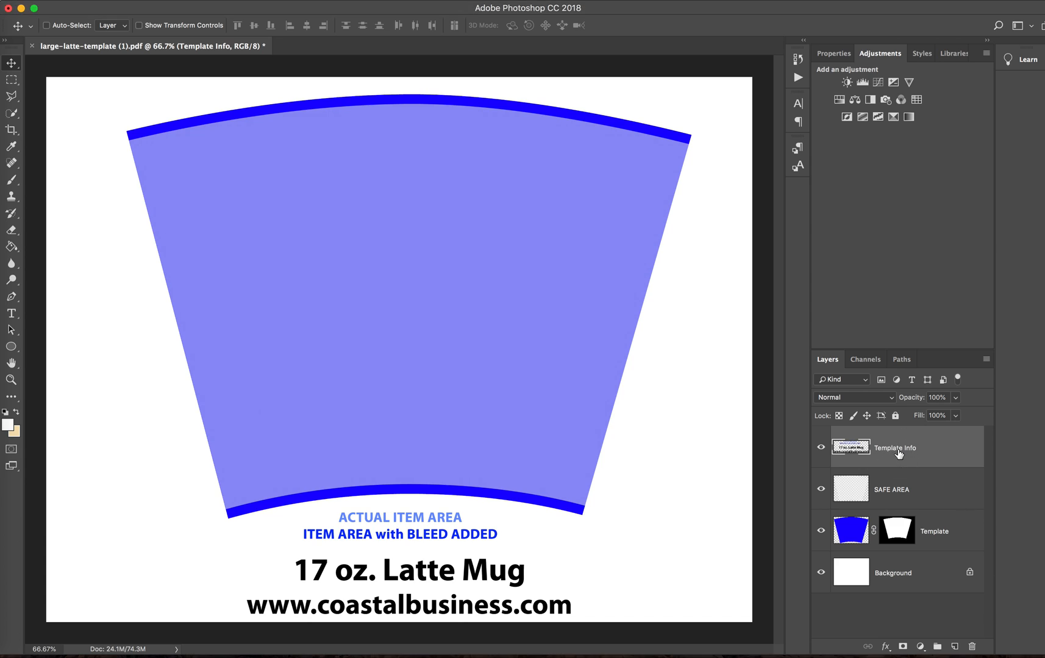
mouse_move(899, 454)
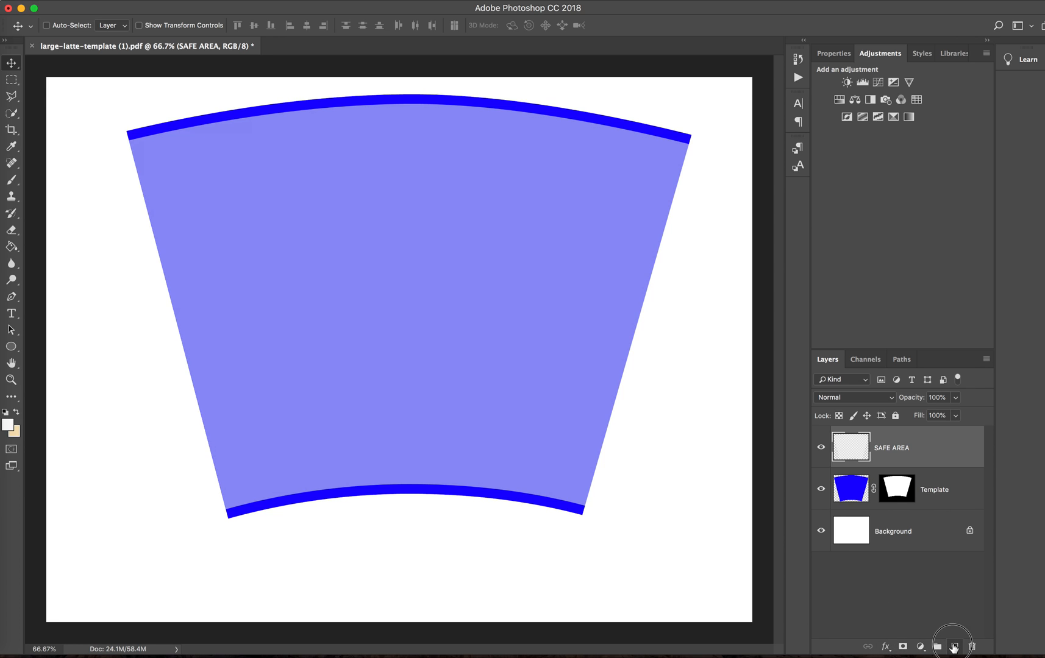
- Add a new layer and place Noel ornament colorlyte demo 2.psd as an embedded photo
left_click(955, 646)
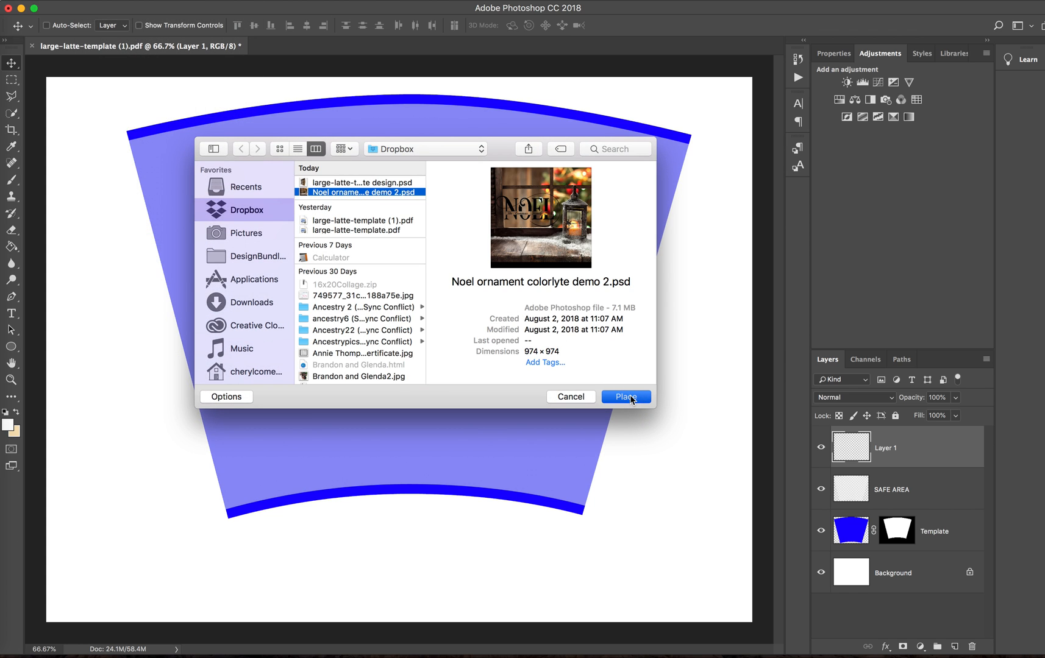
left_click(624, 397)
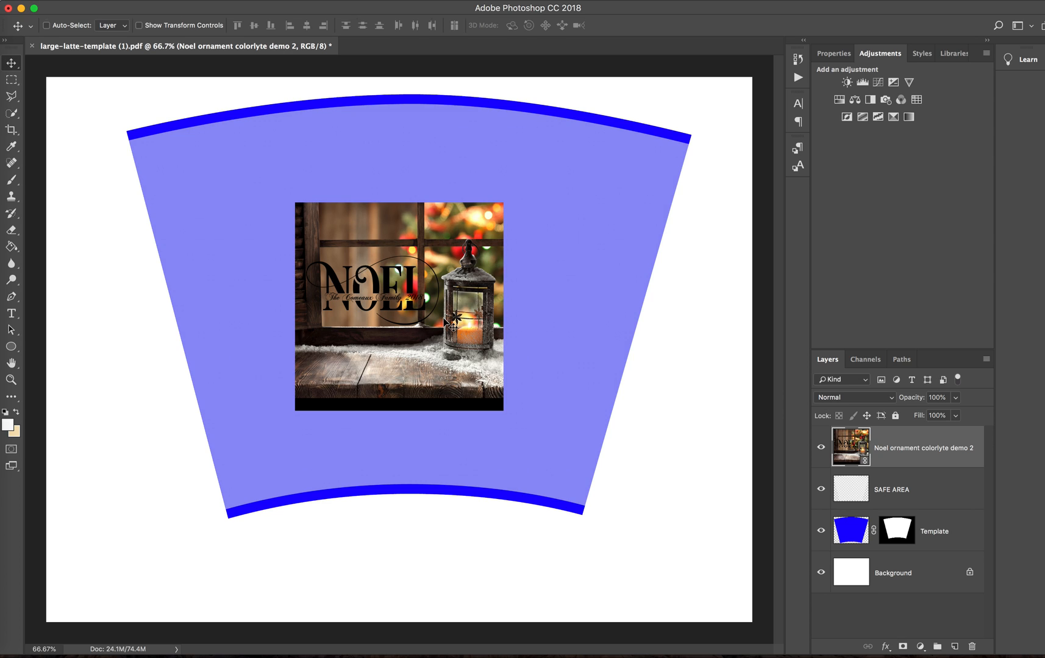
mouse_move(612, 333)
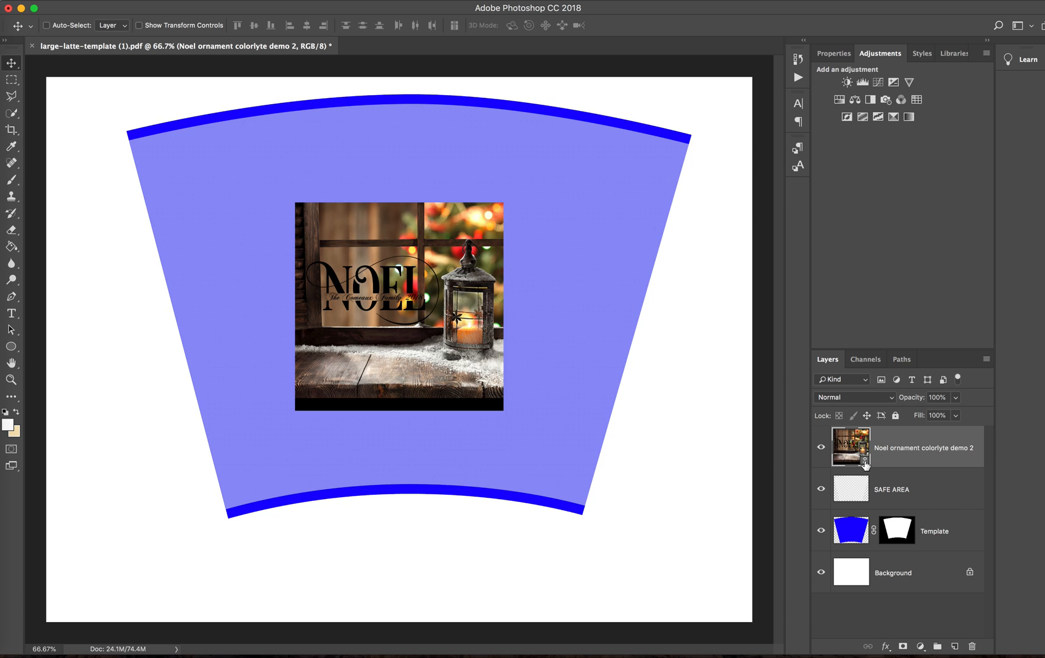
mouse_move(851, 448)
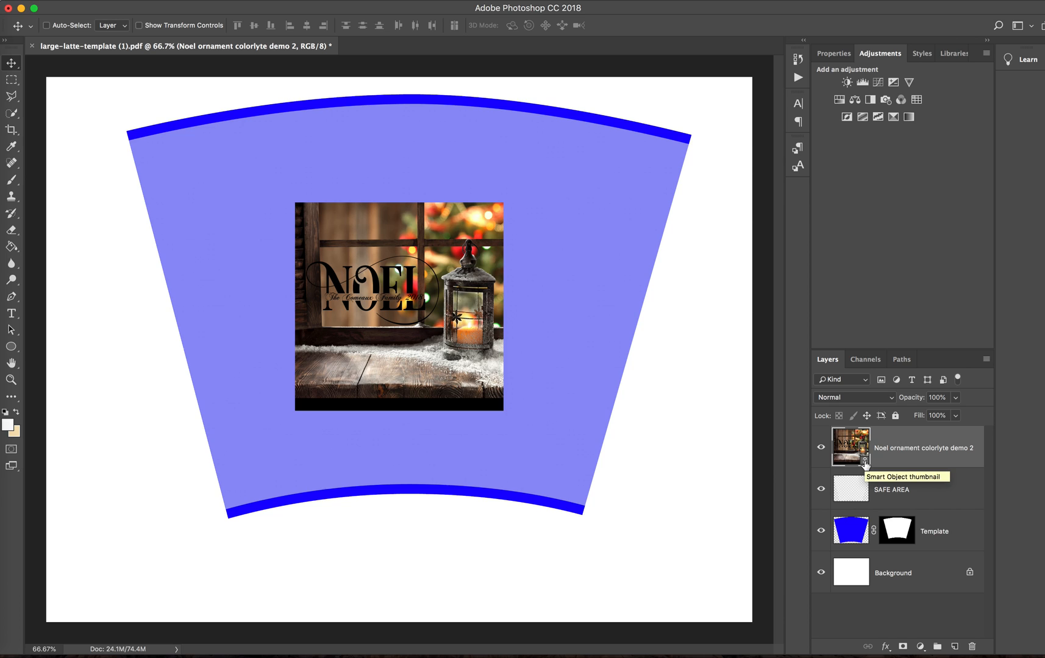
mouse_move(906, 454)
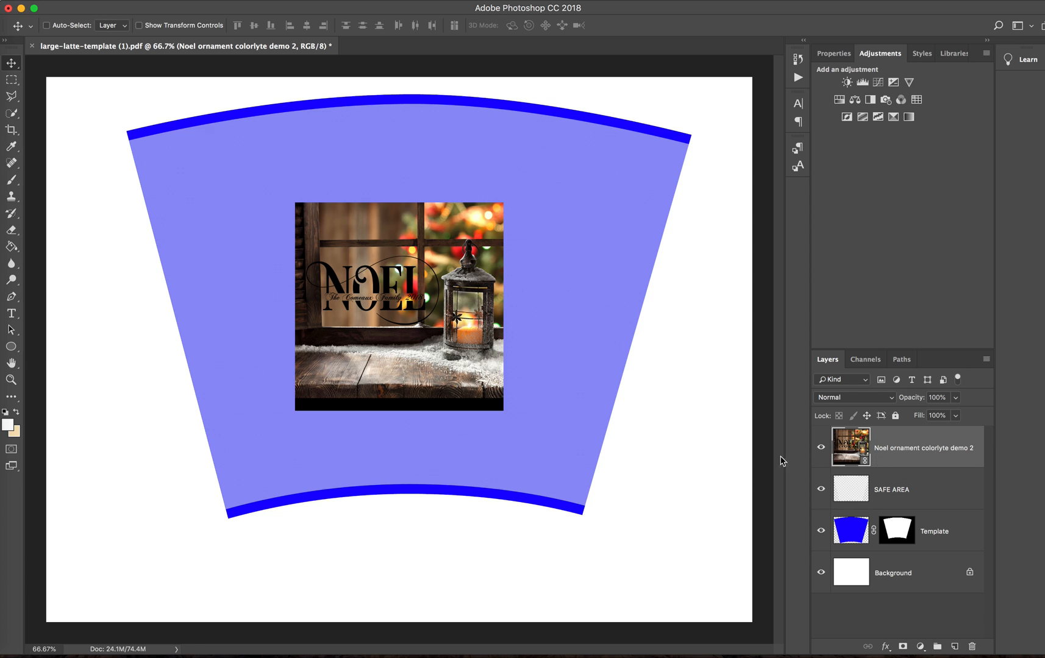
- Free-transform the Noel photo to roughly 198% and move it up toward the template top
left_click(47, 26)
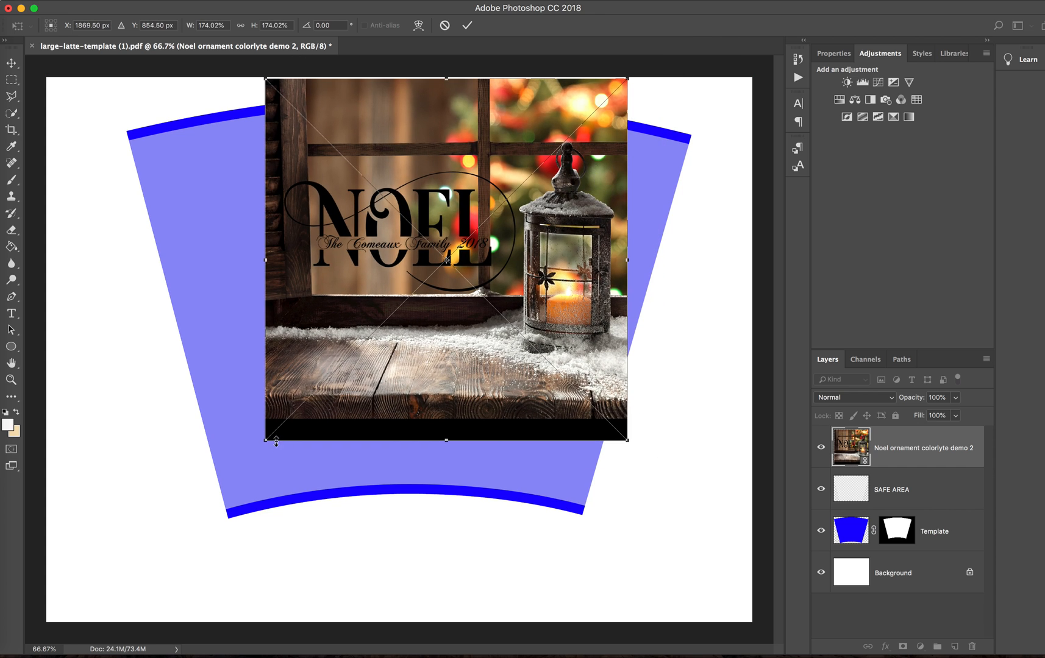
left_click_drag(276, 442, 232, 500)
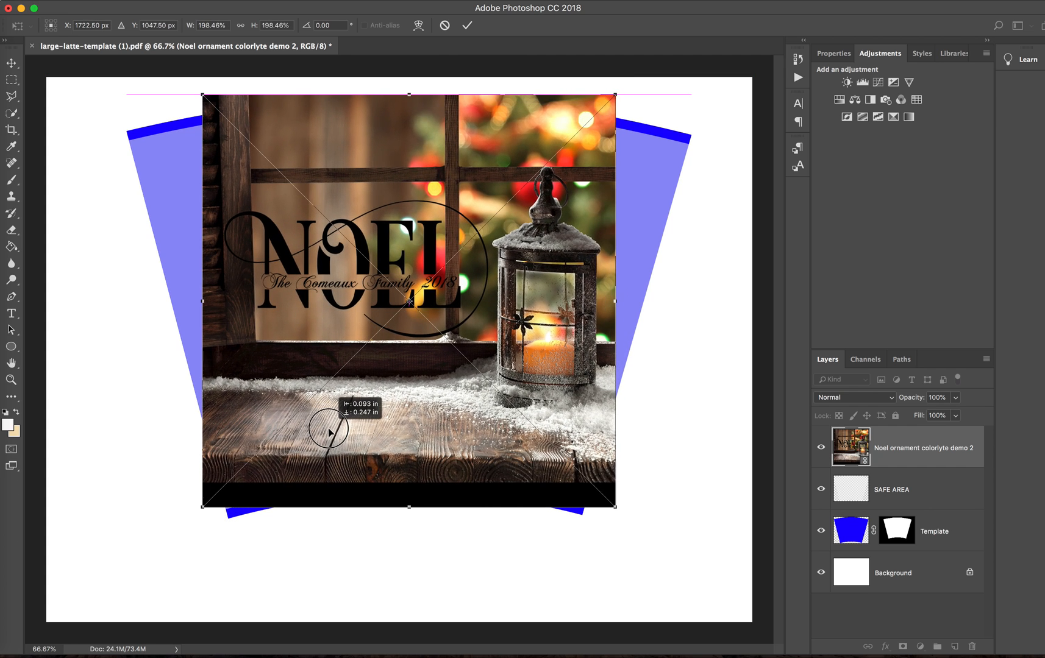
left_click_drag(327, 431, 443, 481)
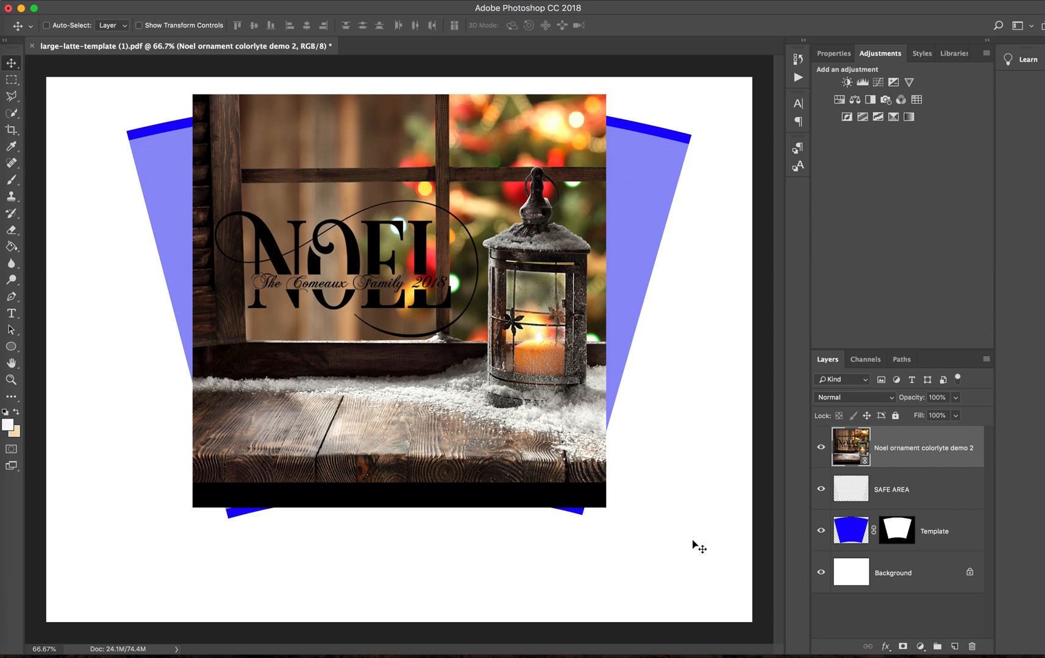
mouse_move(661, 524)
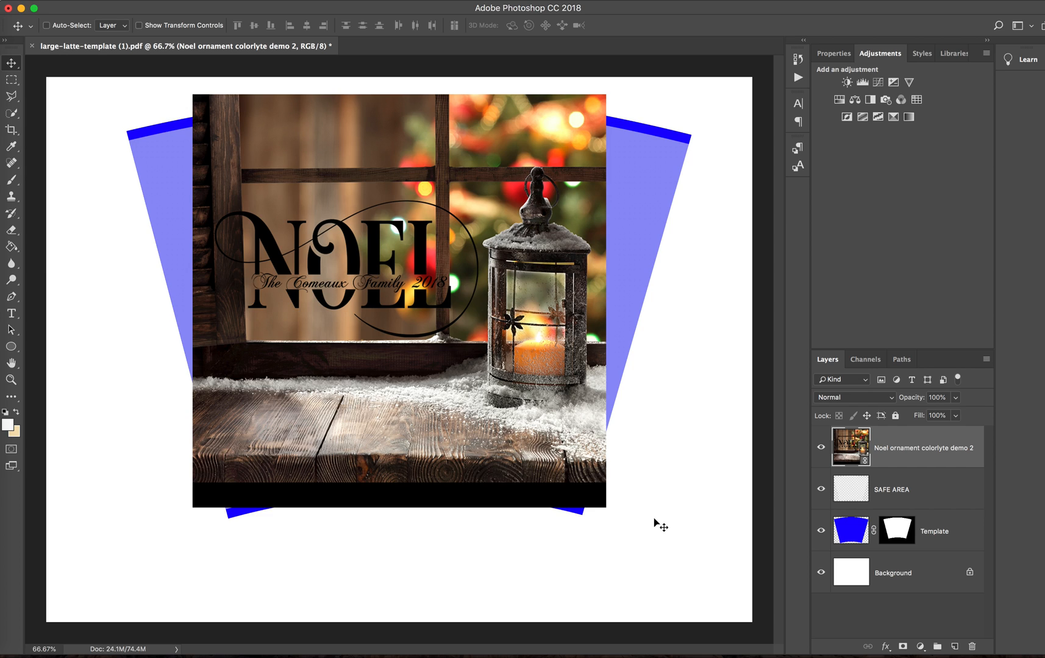
mouse_move(487, 388)
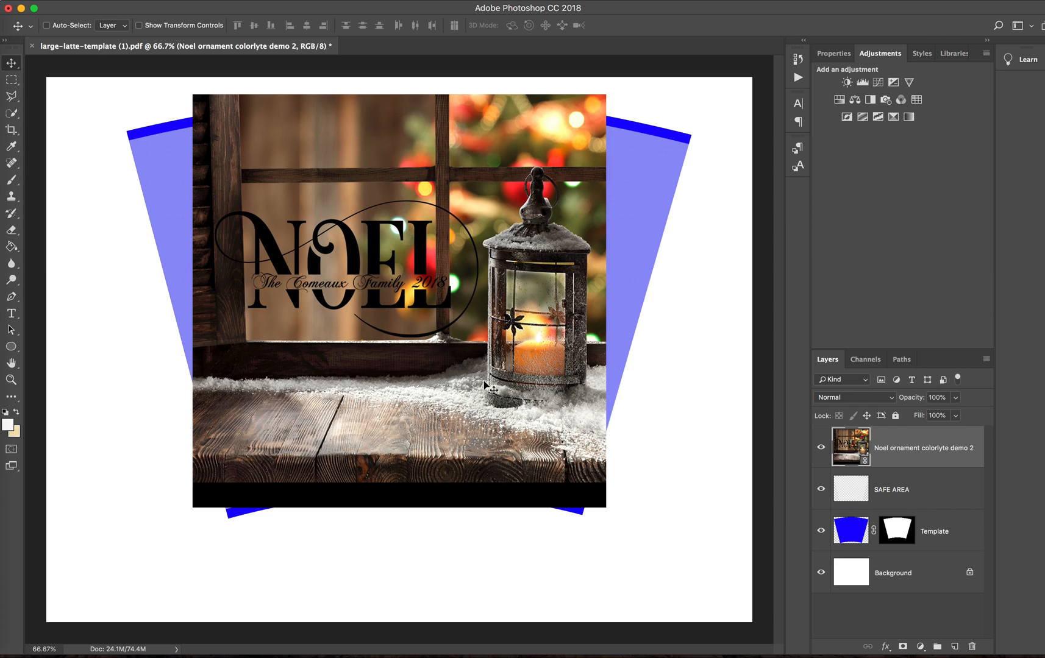
mouse_move(113, 3)
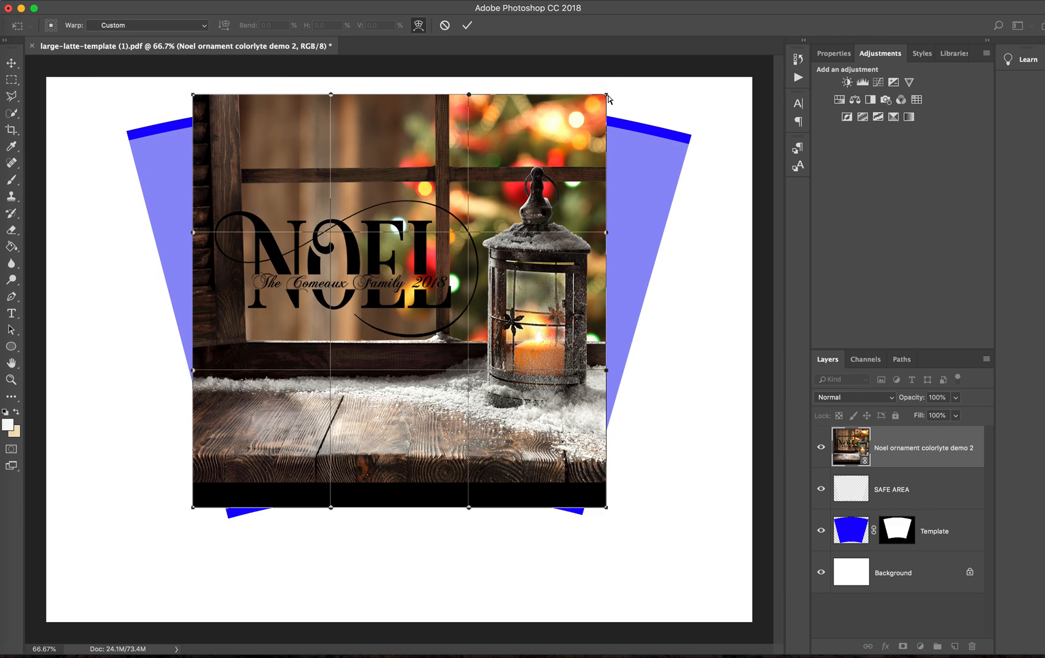
- Warp the photo's top-right and top-left corners out onto the template's upper corners
left_click_drag(605, 93, 679, 133)
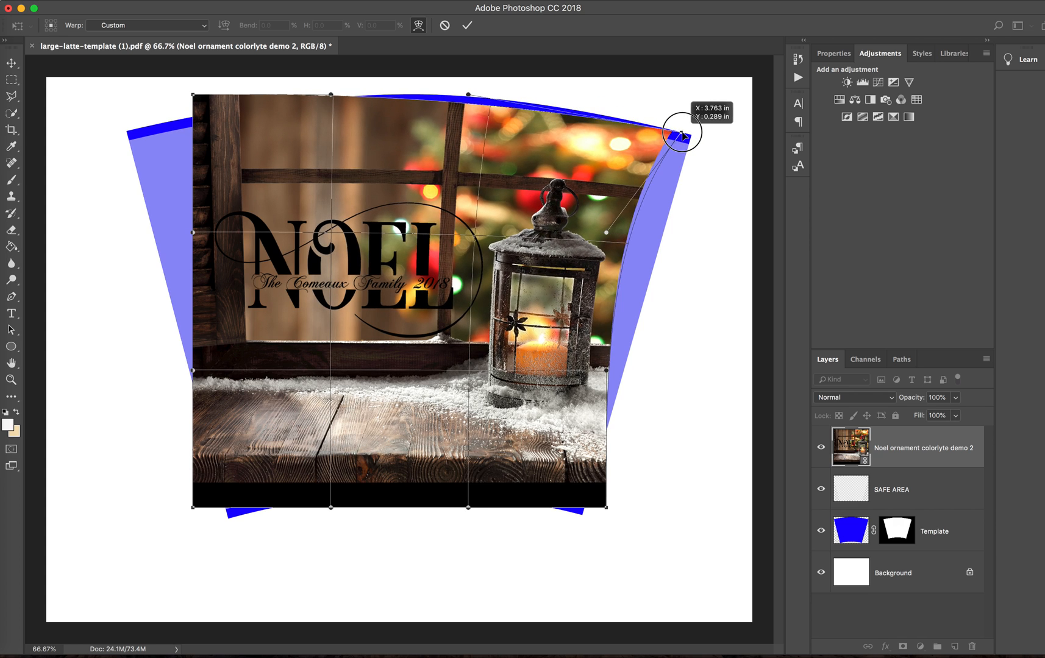
left_click_drag(682, 133, 690, 139)
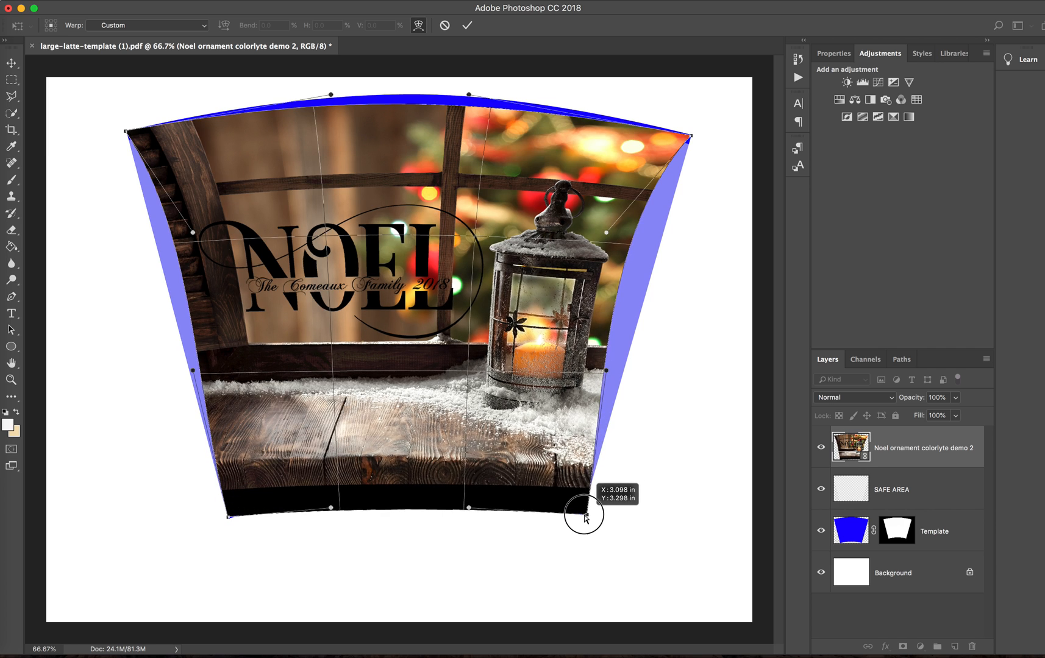
- Pull the bottom-right corner in, bow the right side outward and arc the top edge
left_click_drag(584, 517, 606, 377)
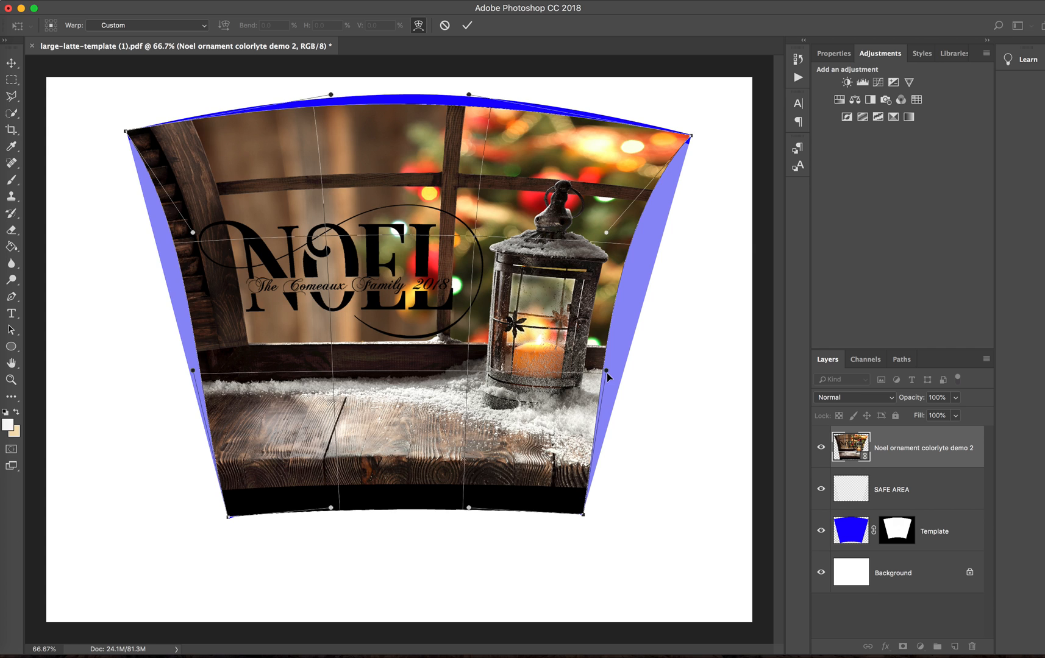
left_click_drag(607, 370, 632, 382)
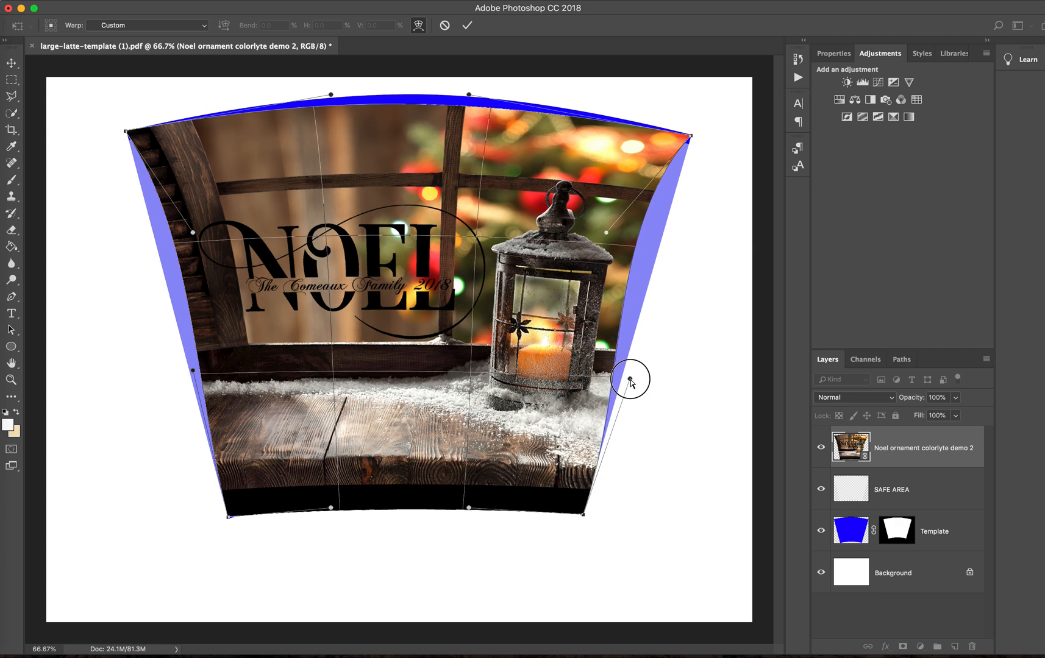
left_click_drag(632, 381, 644, 386)
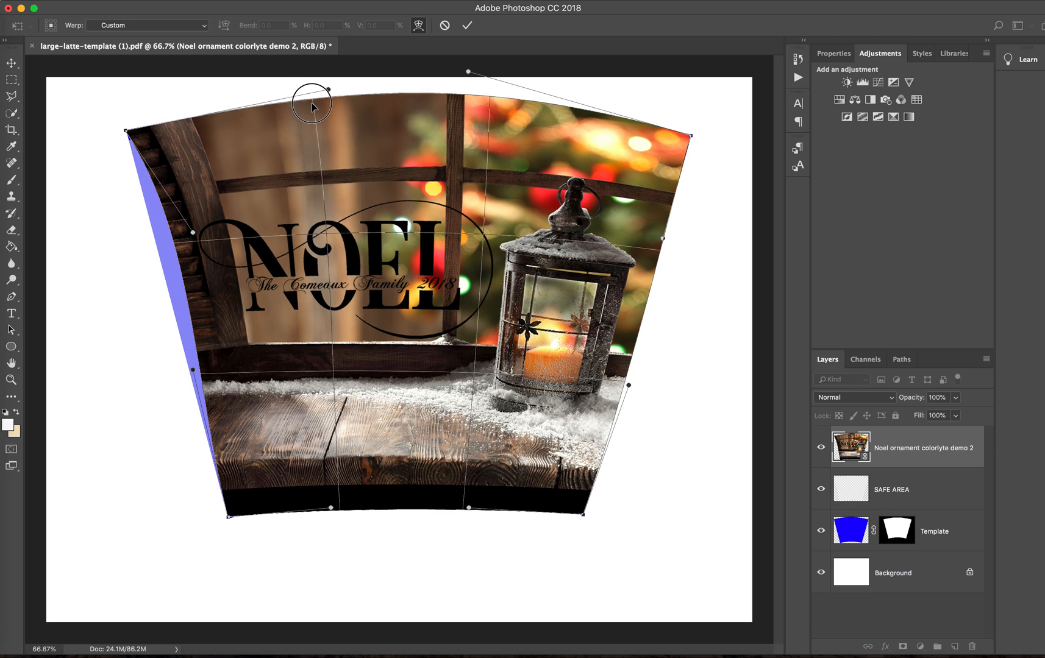
left_click_drag(312, 90, 332, 85)
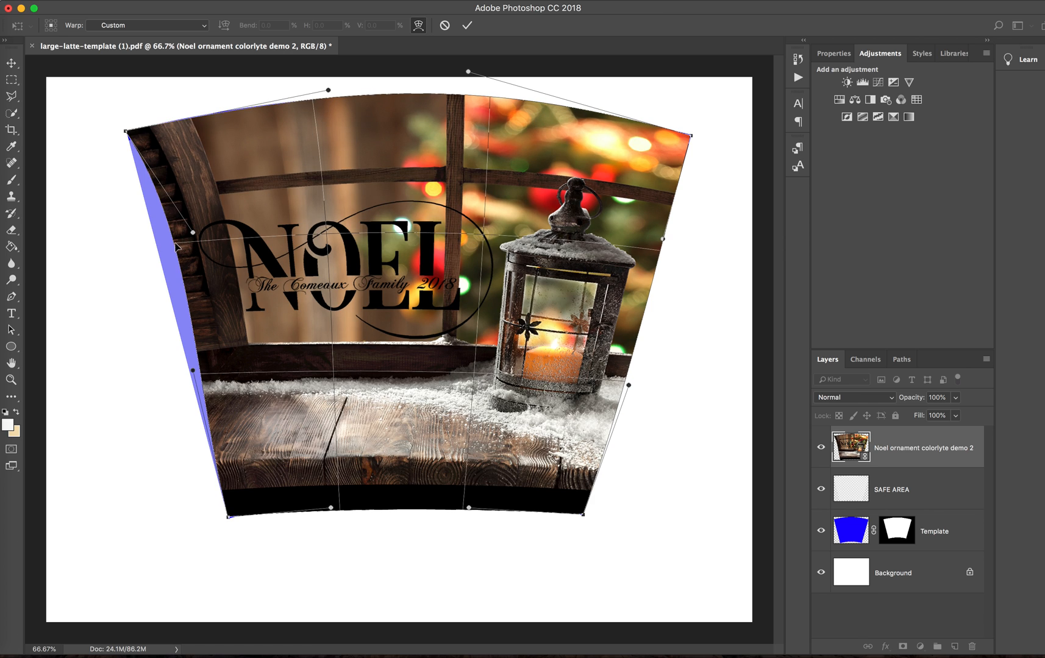
- Pull the left side out, align the bottom-left corner and curve the bottom edge to the lower arc
left_click_drag(177, 247, 160, 252)
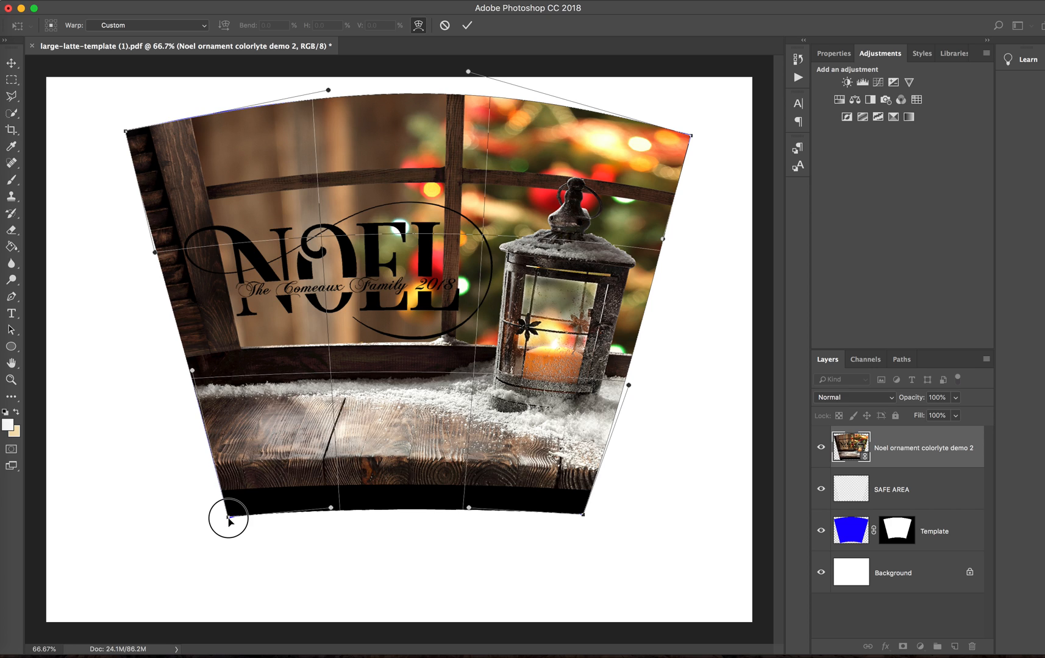
left_click_drag(228, 519, 339, 519)
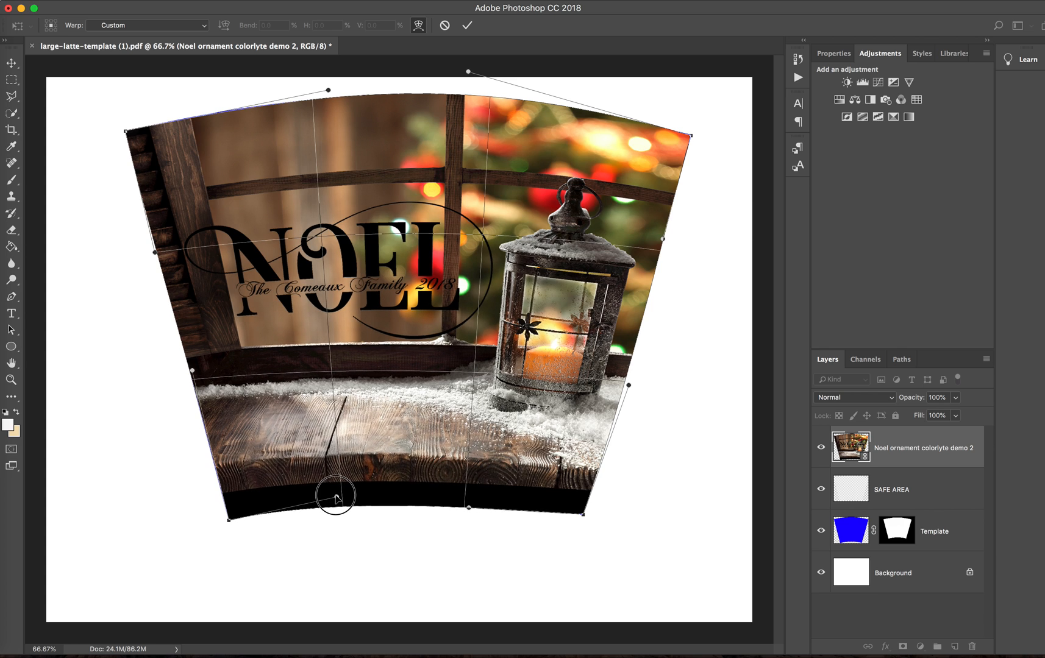
left_click_drag(337, 498, 327, 481)
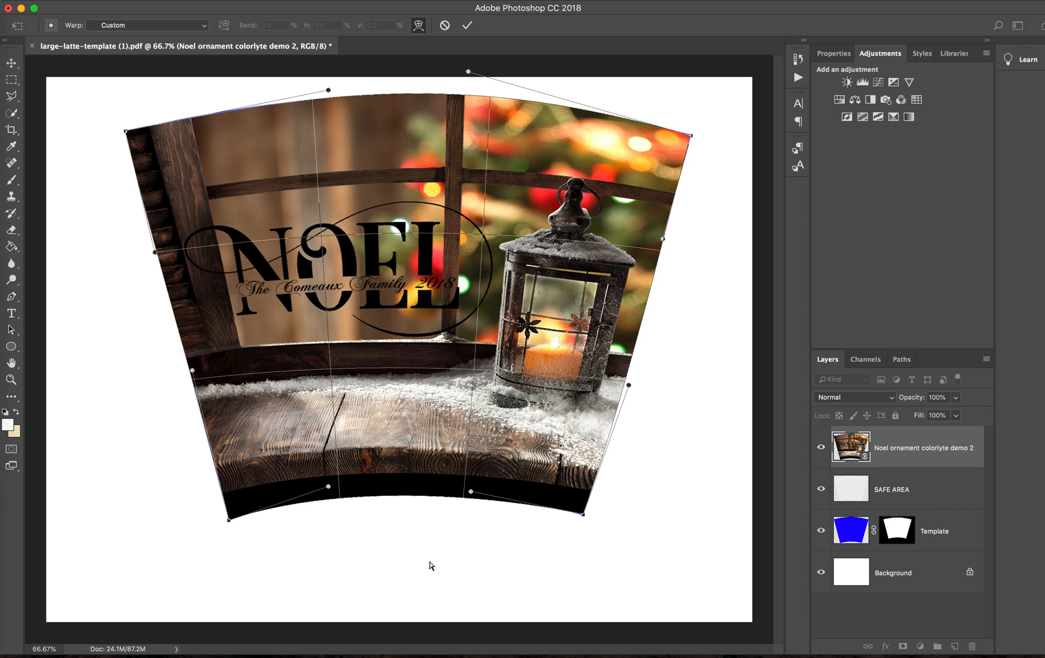
mouse_move(348, 188)
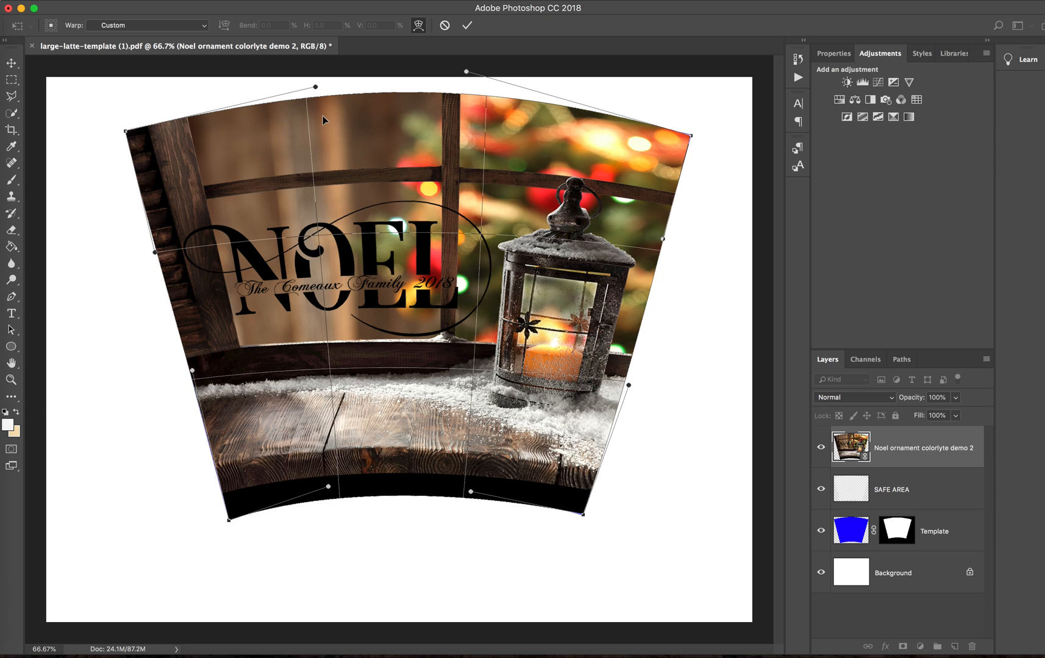
mouse_move(369, 181)
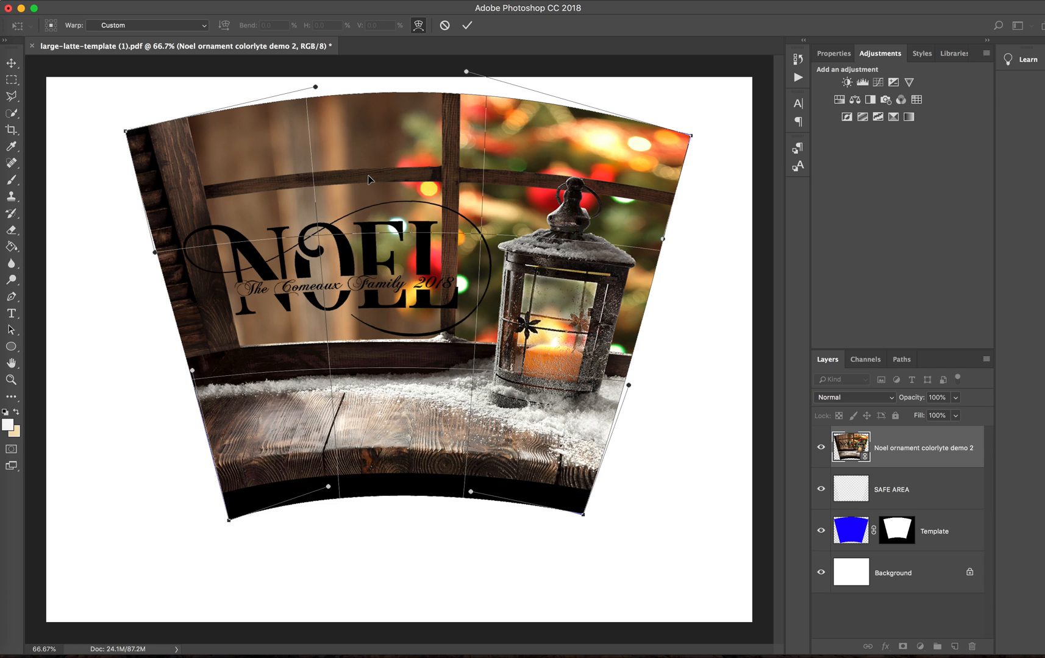
mouse_move(493, 75)
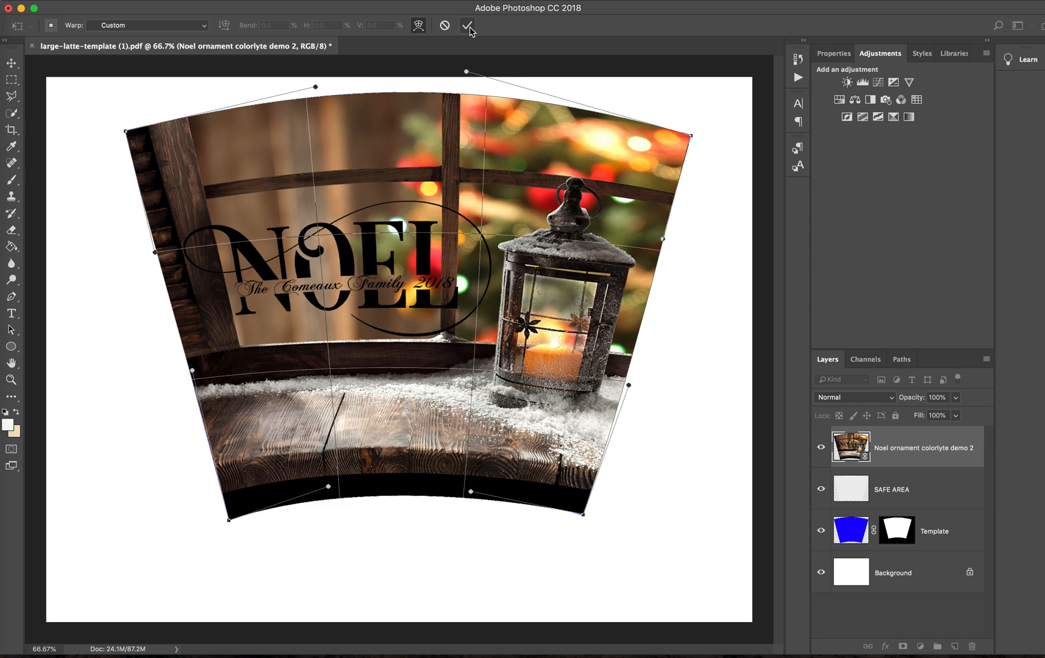
- Commit the warp so the Noel photo keeps the template's fan outline
left_click(468, 26)
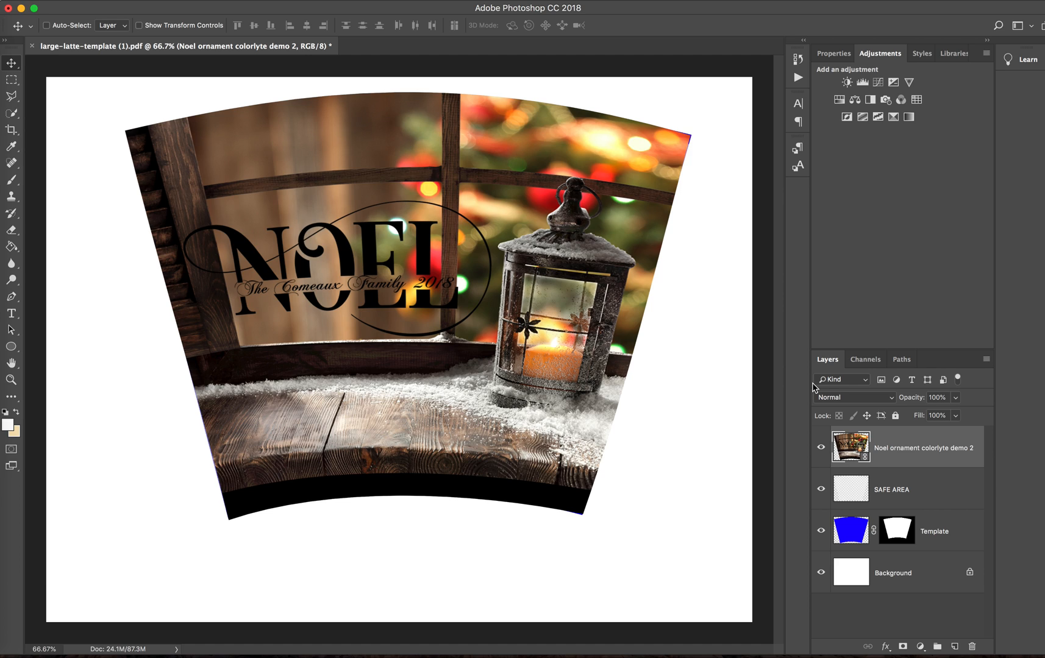
mouse_move(672, 278)
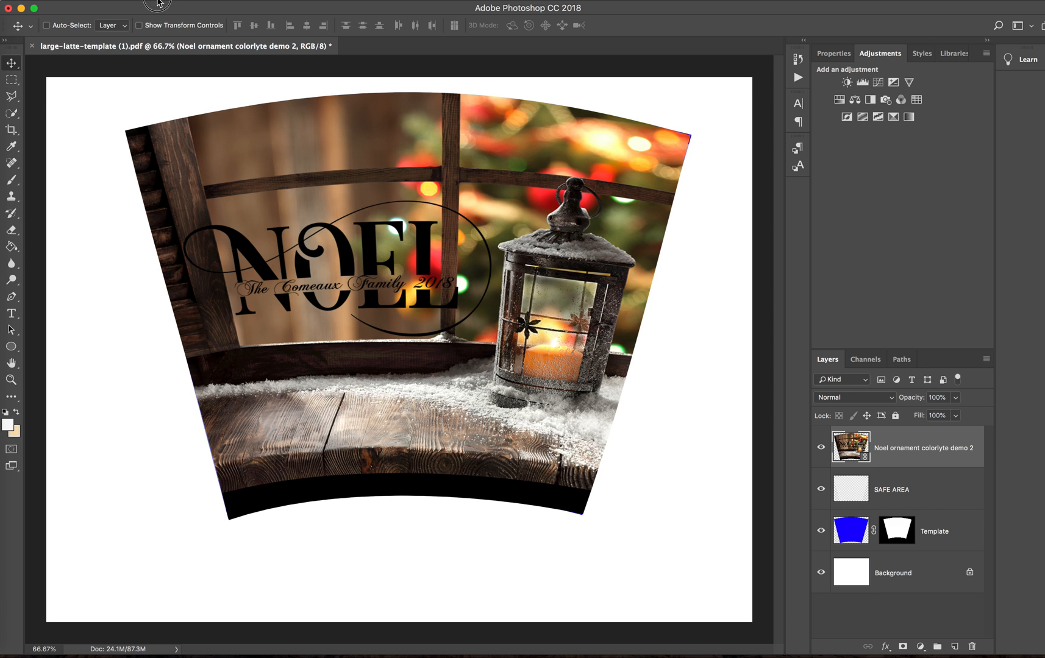
- Rotate the whole canvas 90° clockwise via Image Rotation for printing
left_click(169, 116)
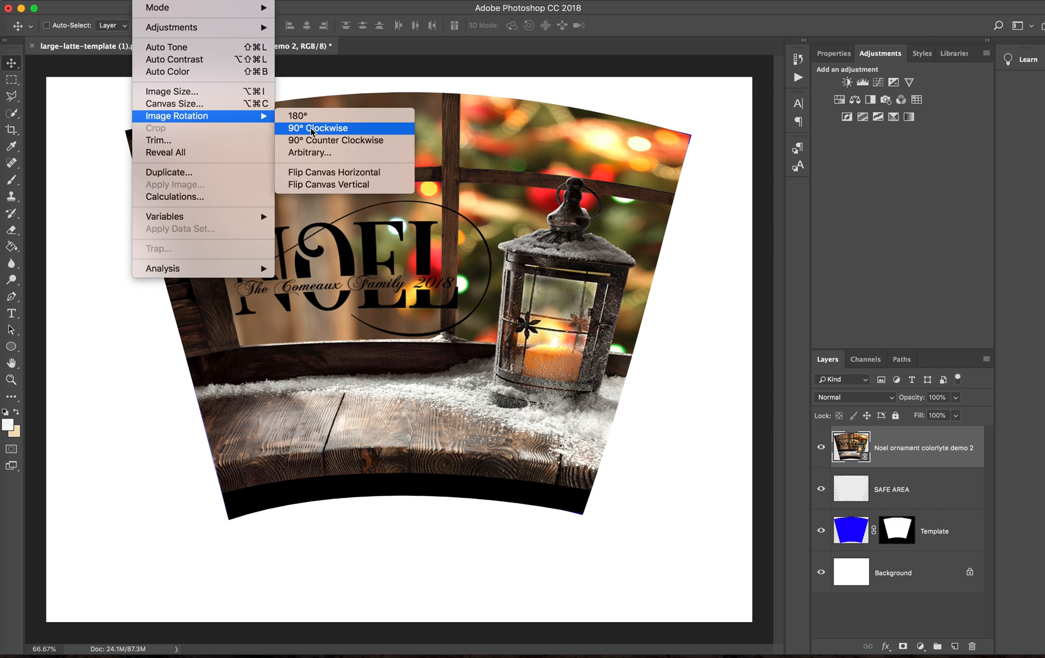
left_click(318, 128)
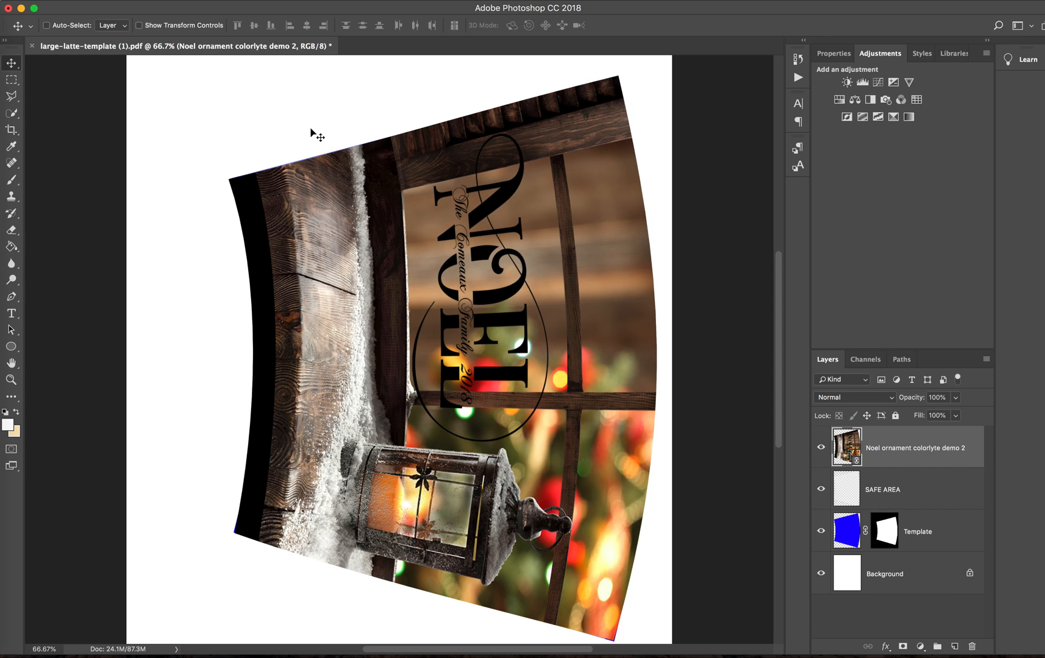